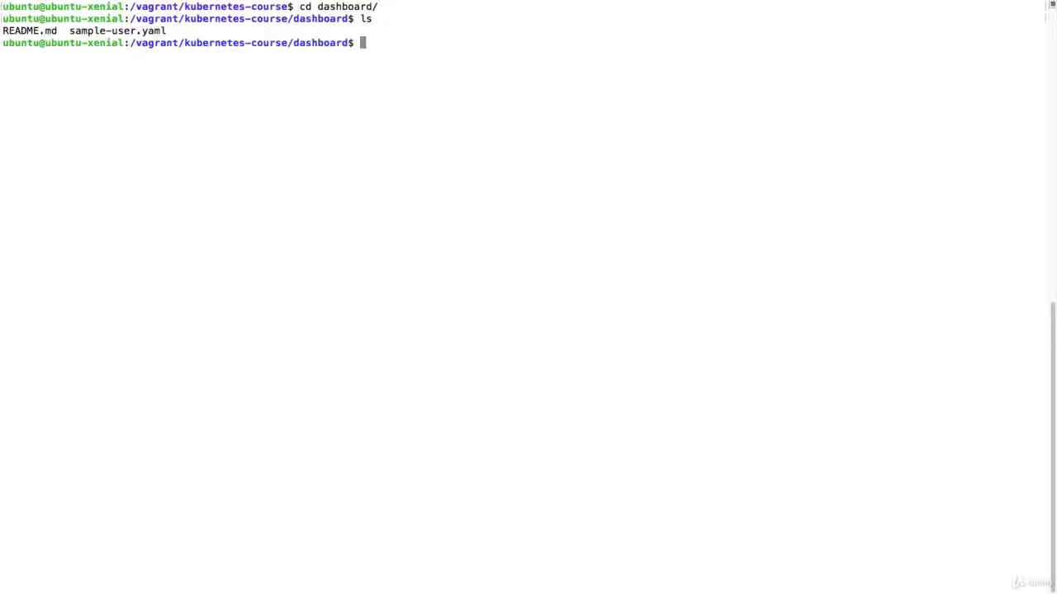
# - Read README.md for the dashboard apply command, then bring up sample-user.yaml in vim
pyautogui.write('cat README.md')
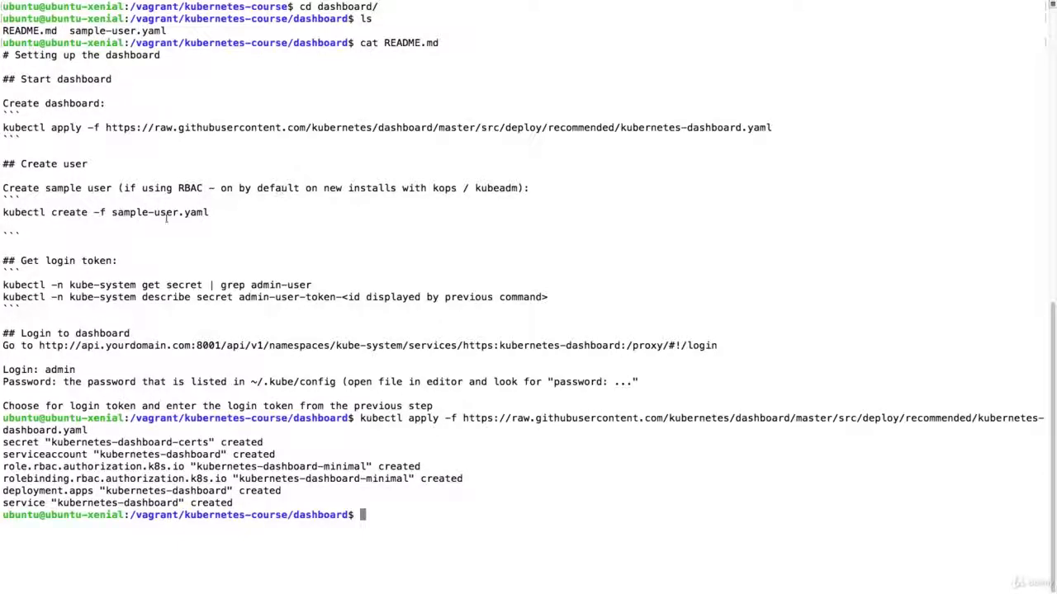
pyautogui.doubleClick(159, 212)
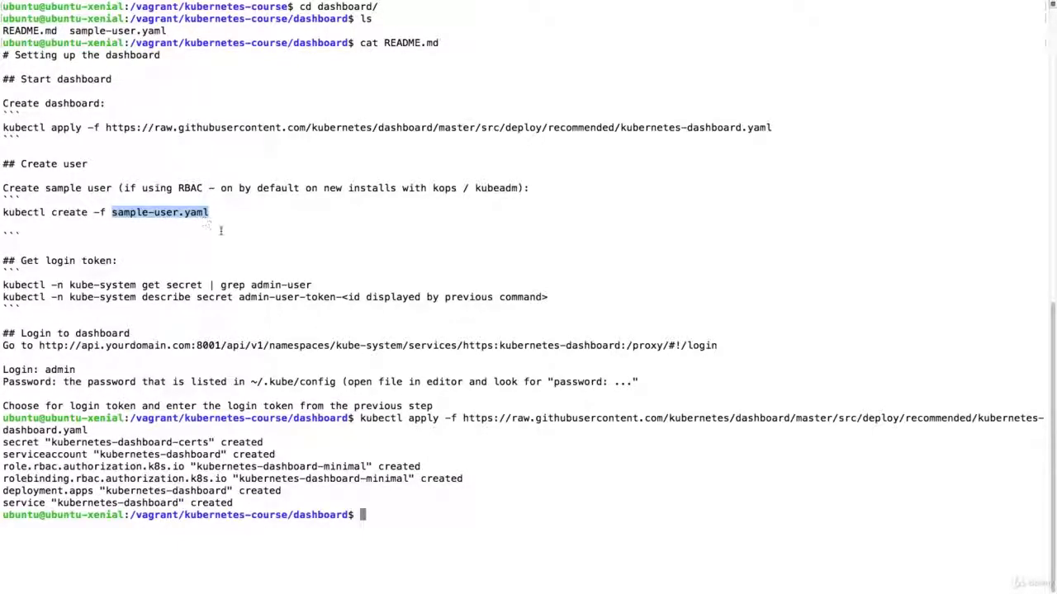
pyautogui.write('vim sample-user.yaml')
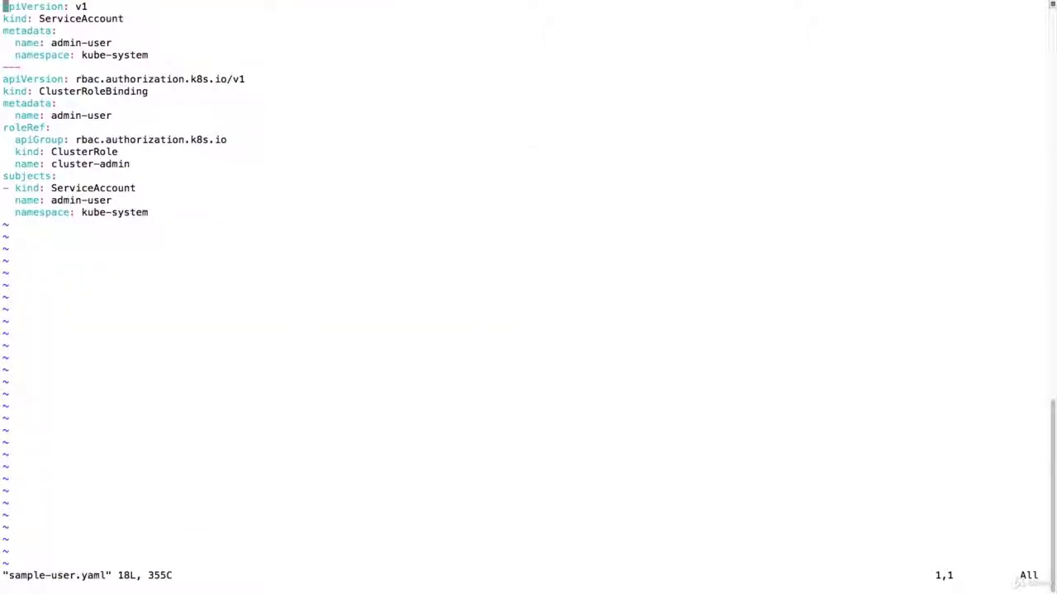
# - Review the ServiceAccount and ClusterRoleBinding definitions for admin-user in sample-user.yaml
pyautogui.press('V')
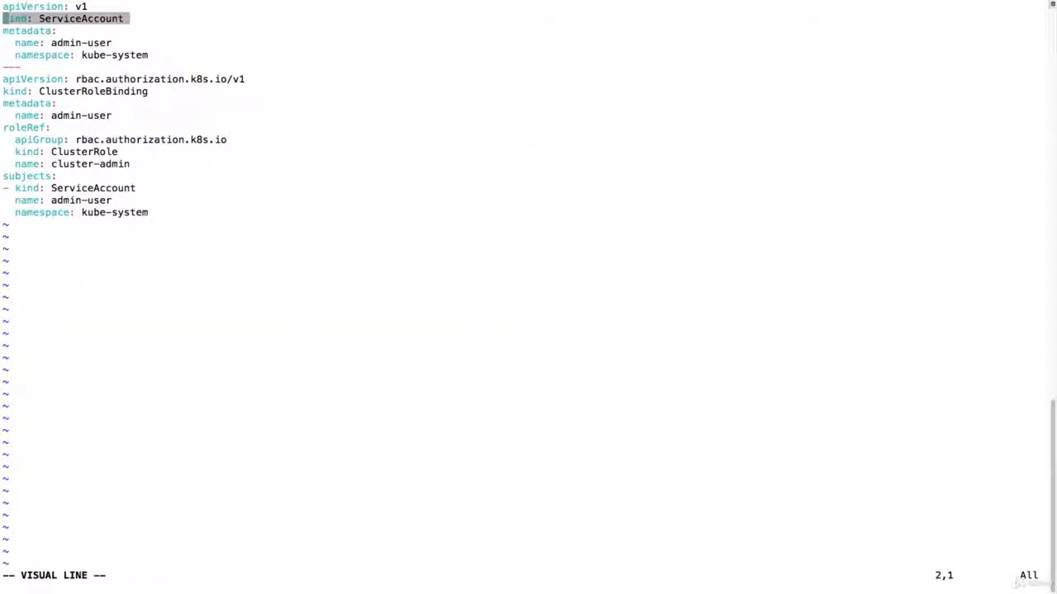
pyautogui.press('j')
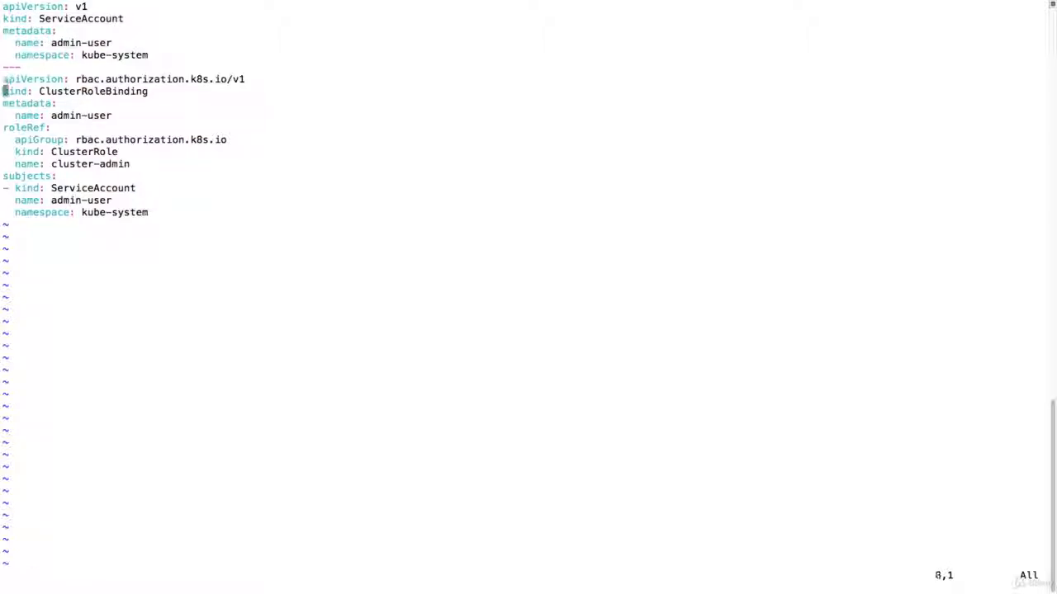
pyautogui.press('V')
pyautogui.write('kubectl create -f sample-user.yaml')
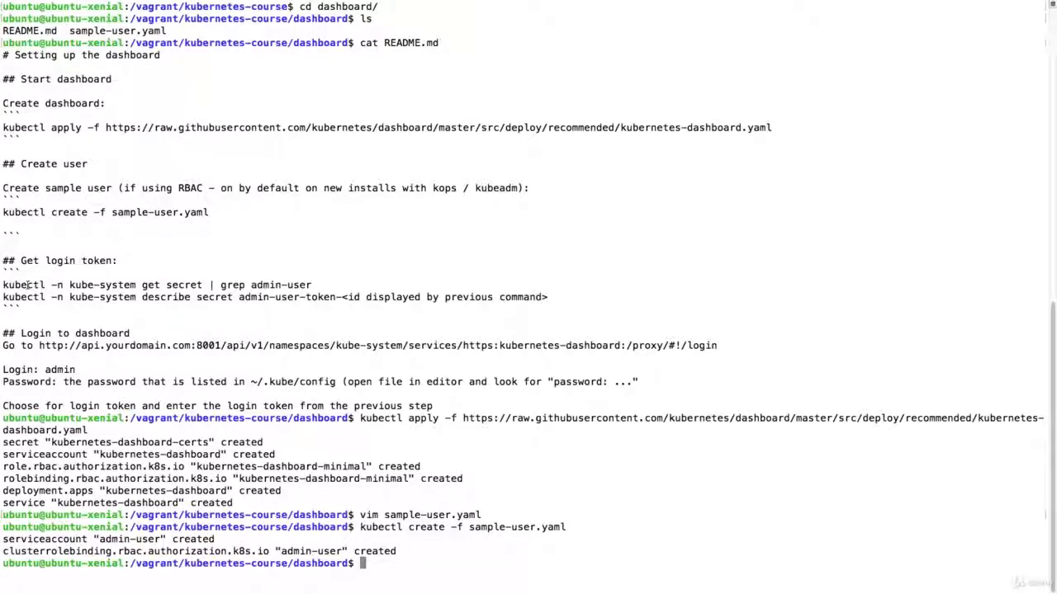
# - Find the admin-user secret with kubectl -n kube-system get secret | grep admin-user
pyautogui.moveTo(3, 285); pyautogui.dragTo(137, 284)
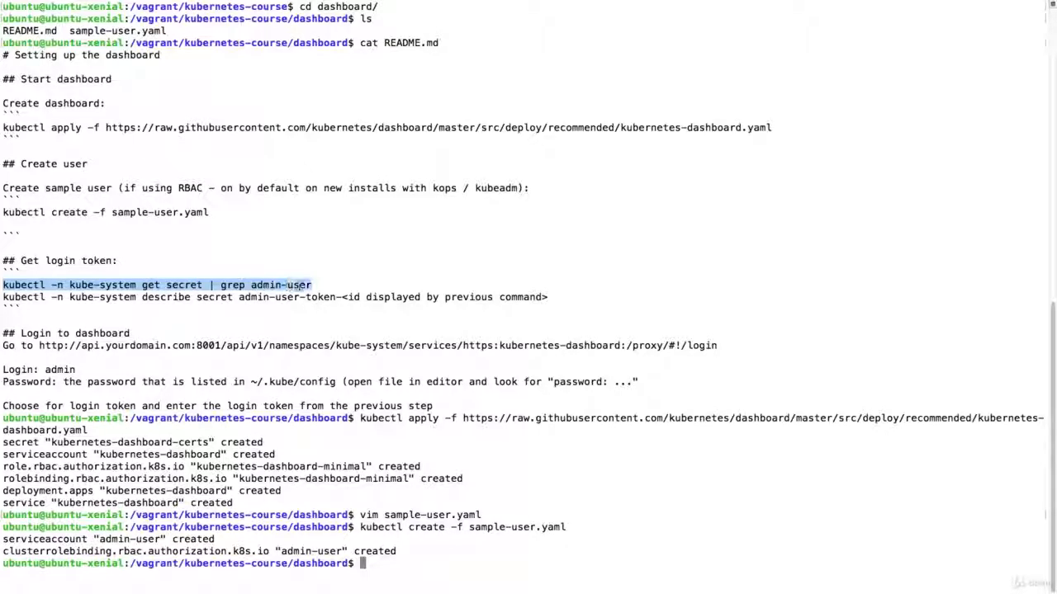
pyautogui.moveTo(247, 277)
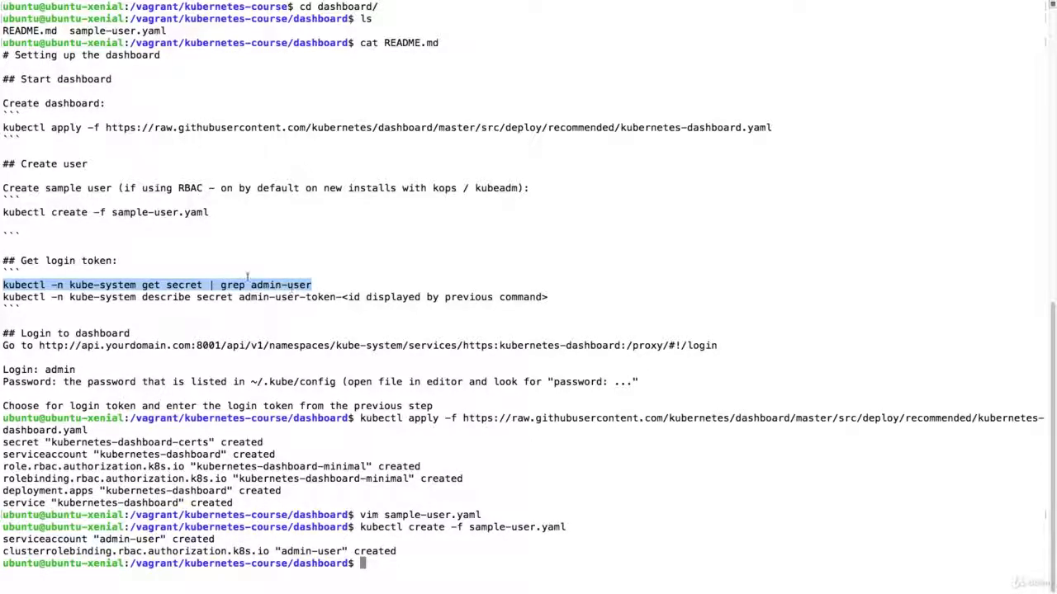
pyautogui.write('kubectl -n kube-system get secret | grep admin-user')
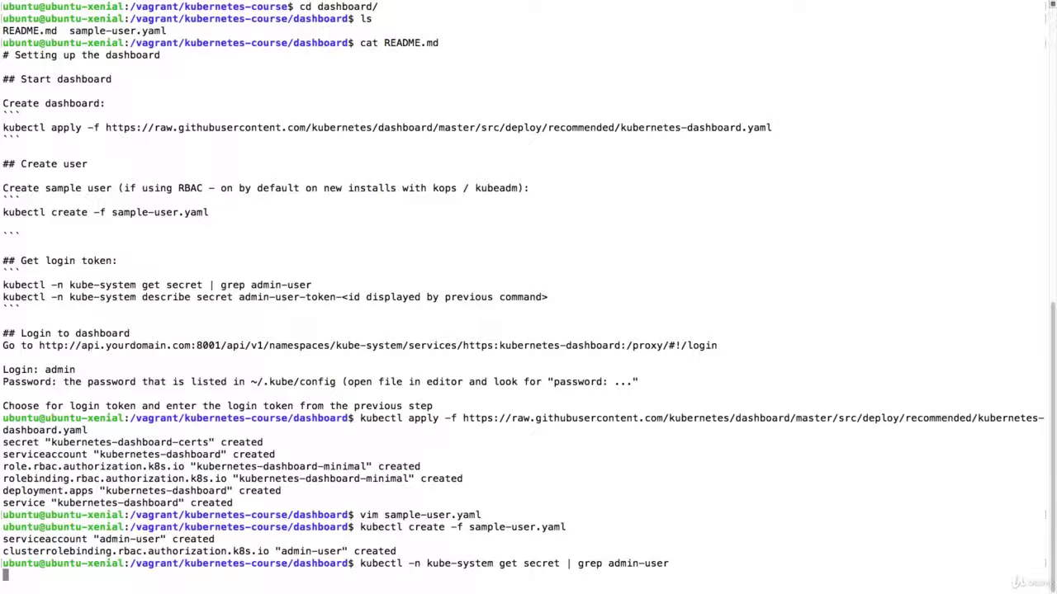
pyautogui.press('Return')
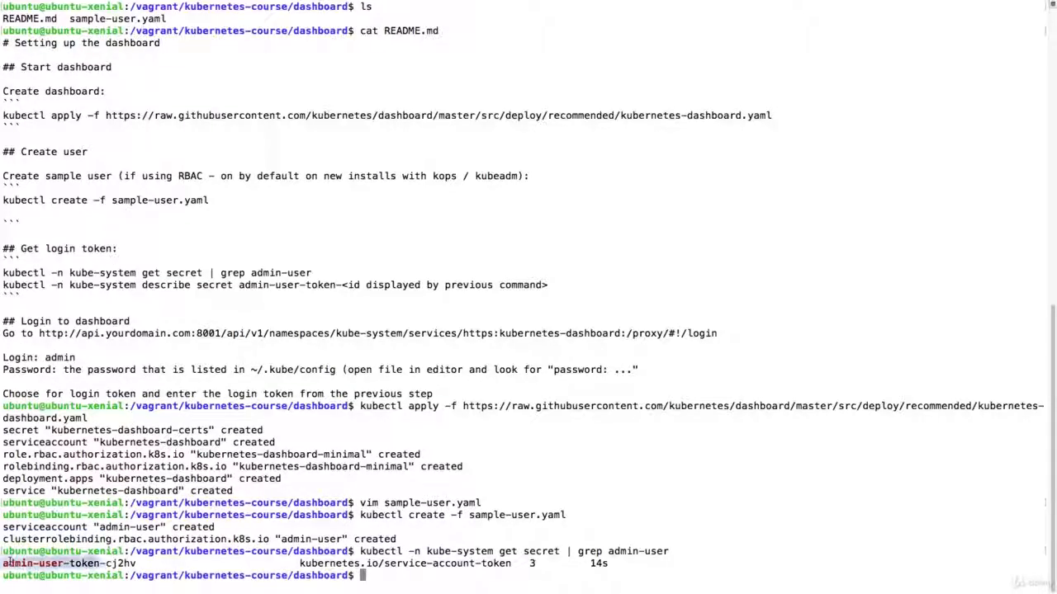
# - Describe the admin-user-token secret in kube-system to display its login token
pyautogui.moveTo(2, 563); pyautogui.dragTo(139, 563)
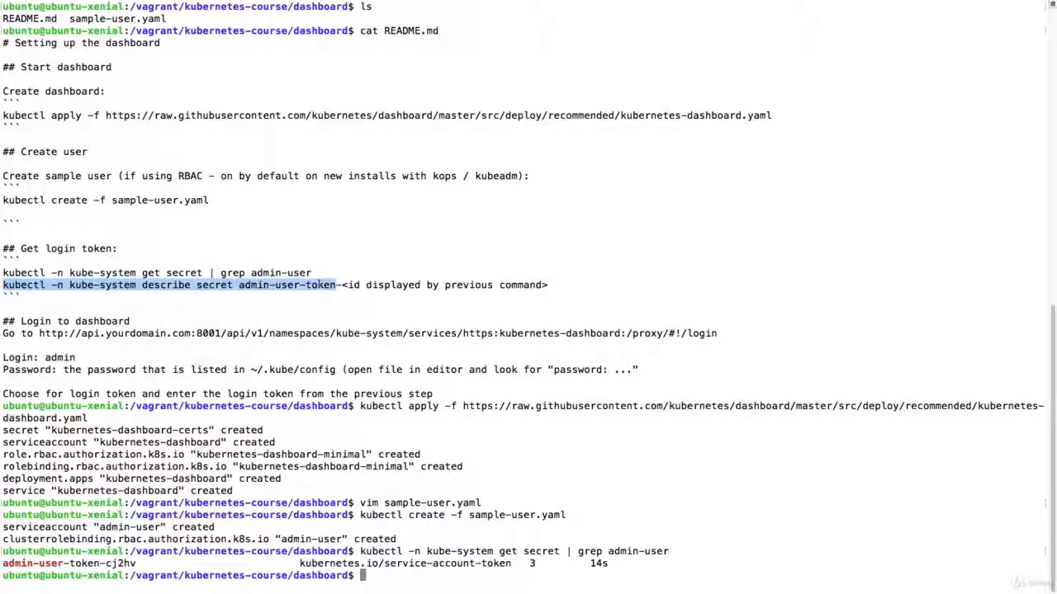
pyautogui.write('kubectl -n kube-system describe secret admin-user-token-cj2h')
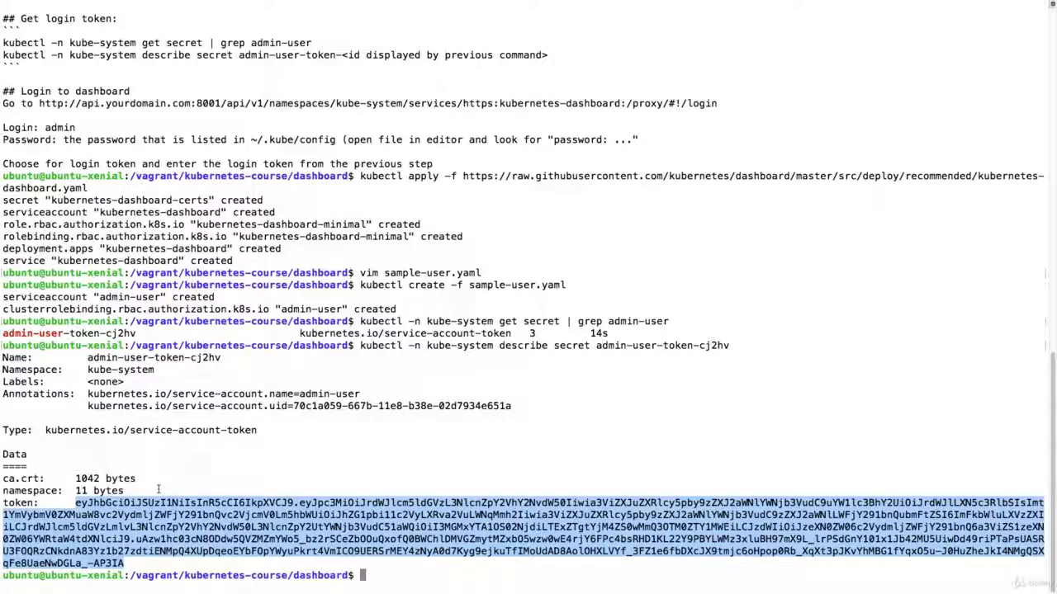
pyautogui.write('vim ~/.kube/config')
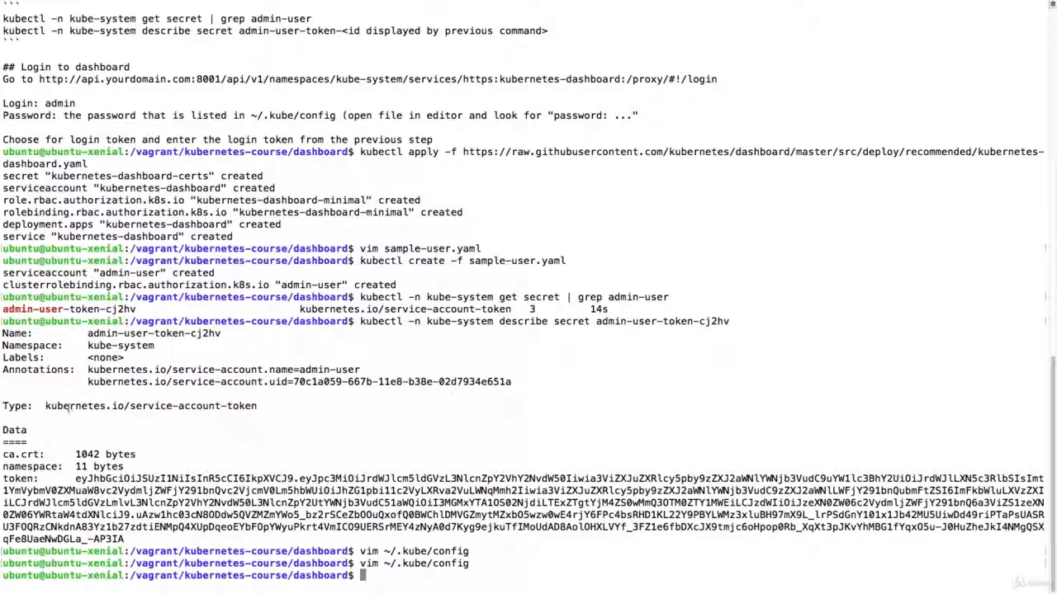
pyautogui.write('kubec')
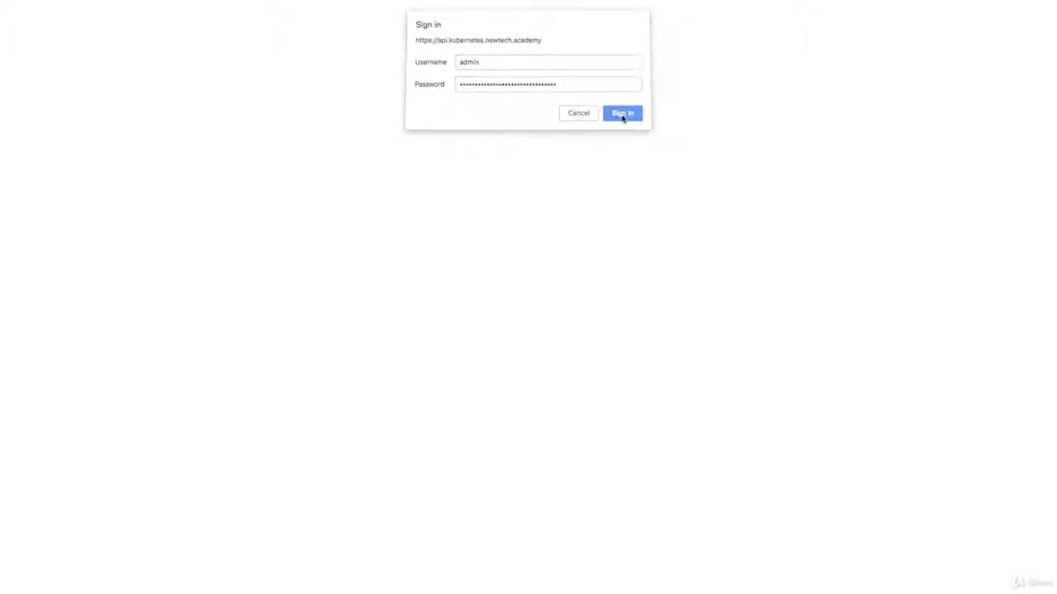
# - Submit the admin credentials and choose Token sign-in for the admin-user bearer token
pyautogui.click(622, 113)
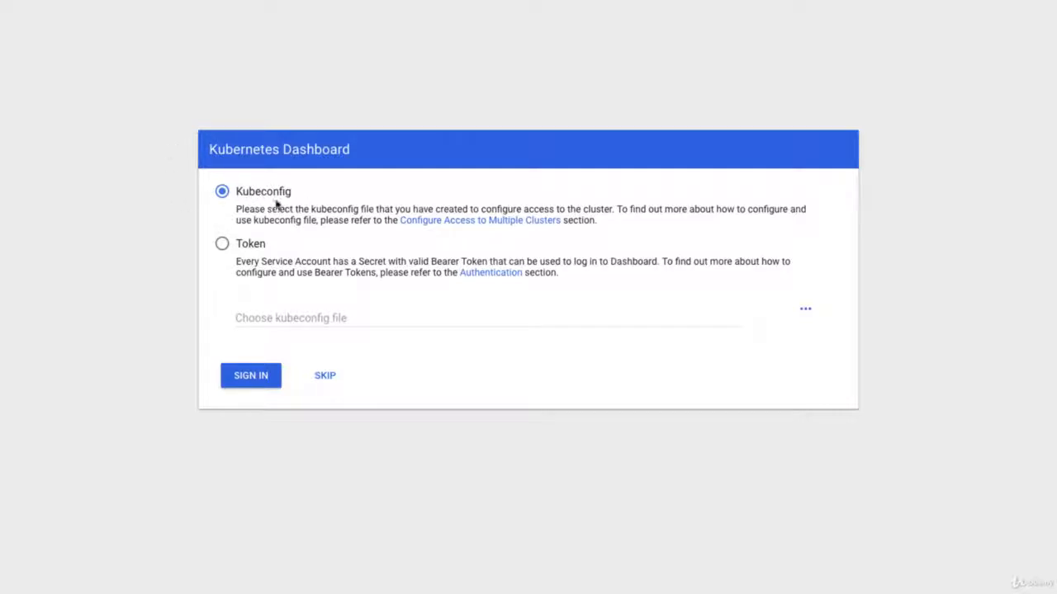
pyautogui.moveTo(254, 189)
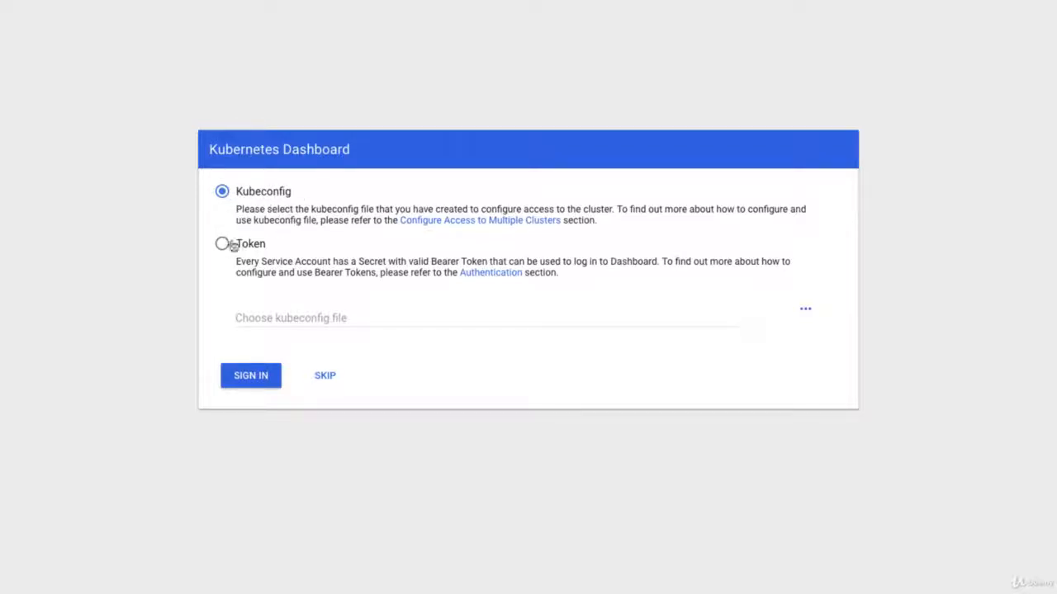
pyautogui.click(222, 244)
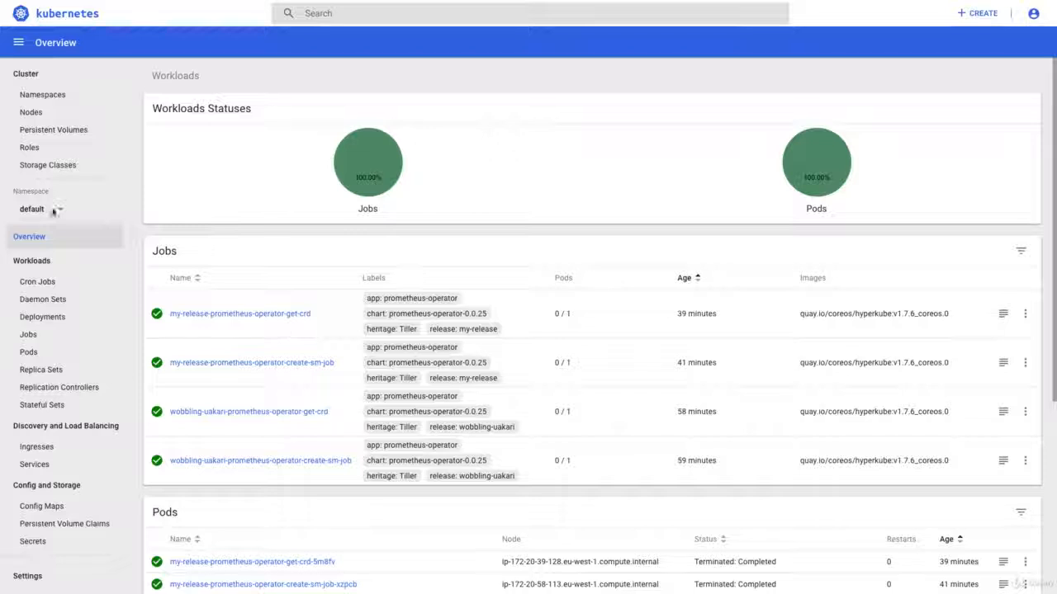
pyautogui.moveTo(368, 161)
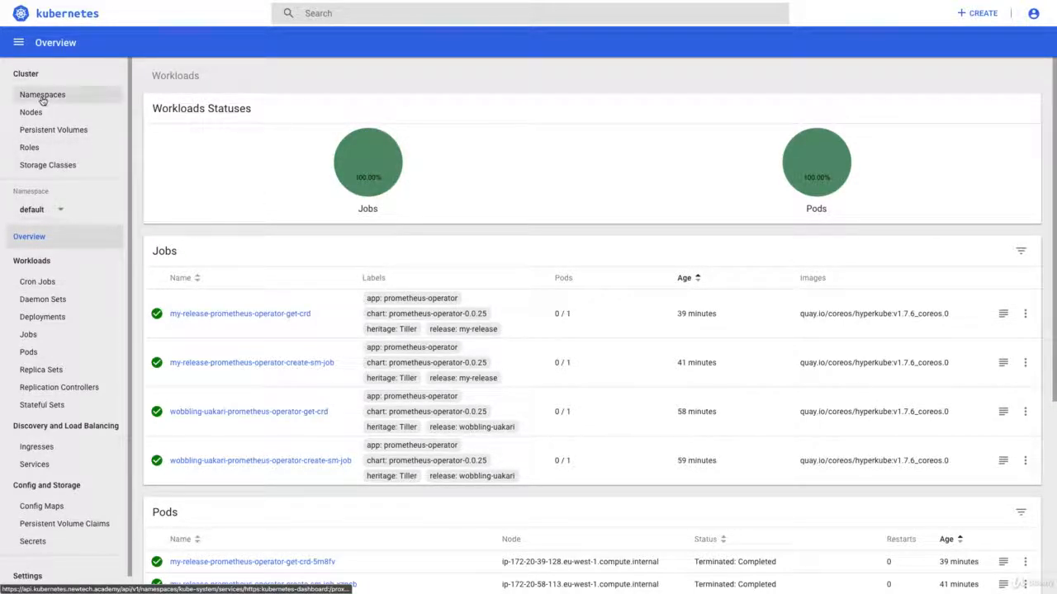
# - Browse Namespaces, Nodes and Persistent Volumes, ending back on the Namespaces list
pyautogui.click(42, 94)
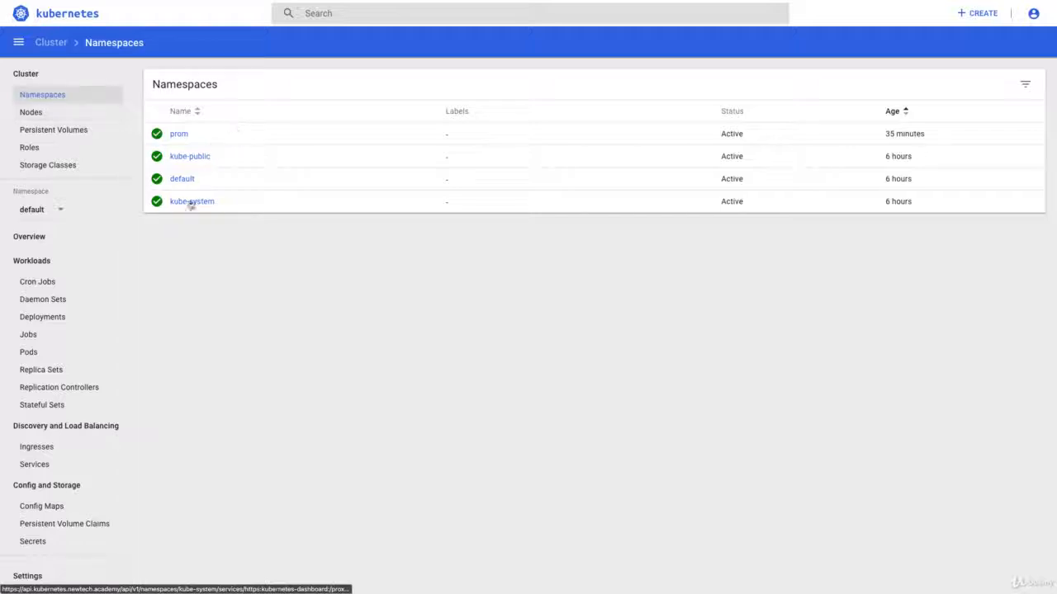
pyautogui.click(31, 111)
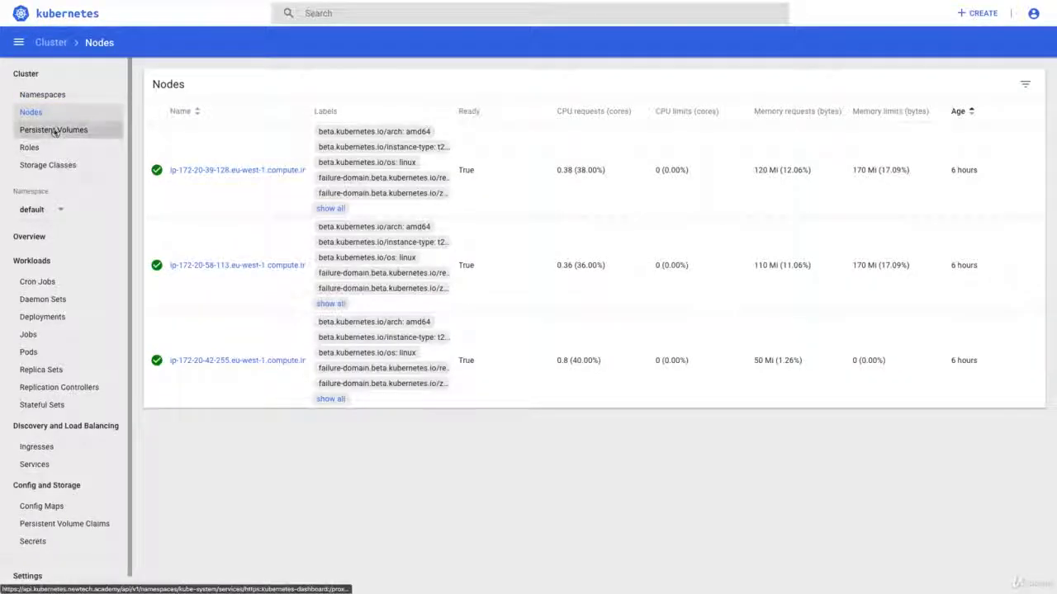
pyautogui.click(54, 130)
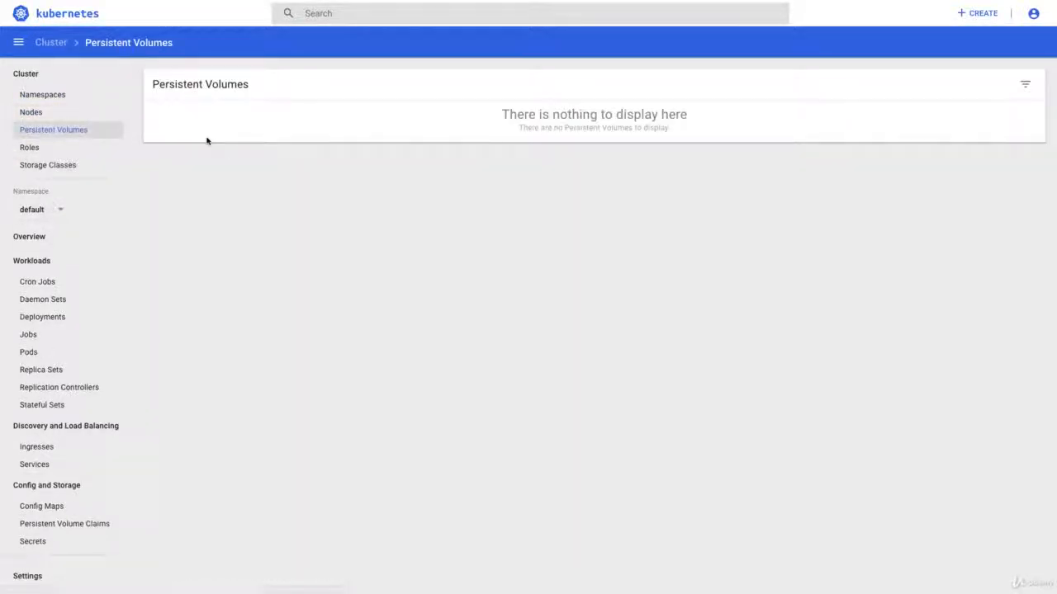
pyautogui.click(42, 95)
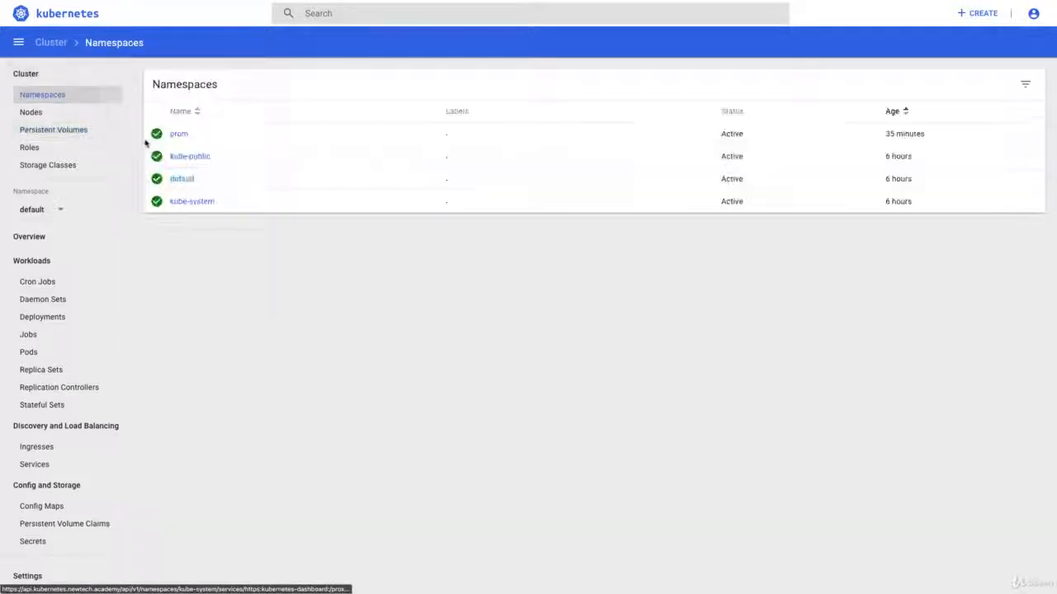
pyautogui.moveTo(337, 287)
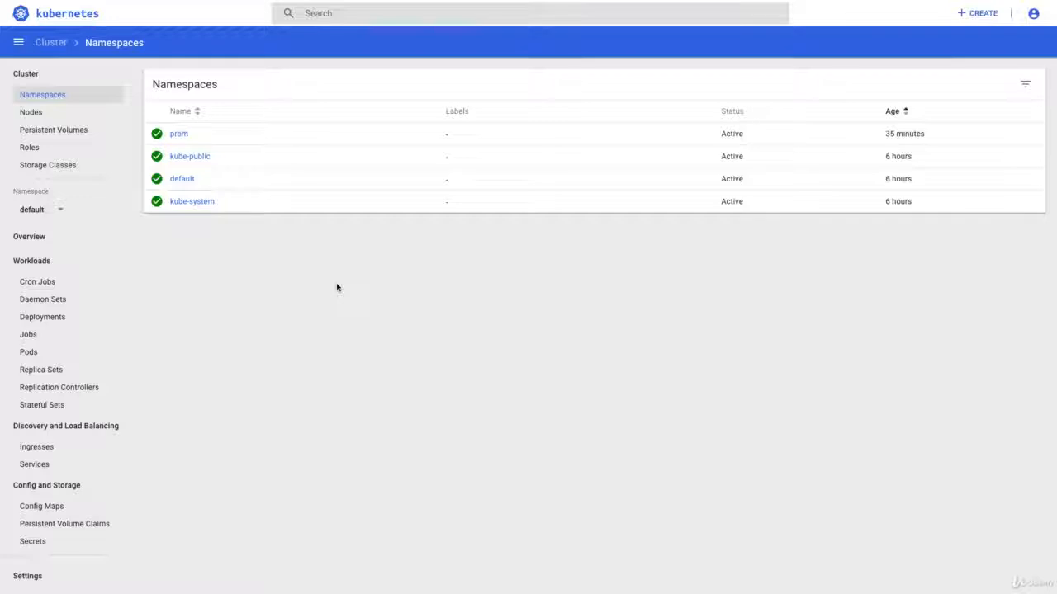
pyautogui.moveTo(181, 259)
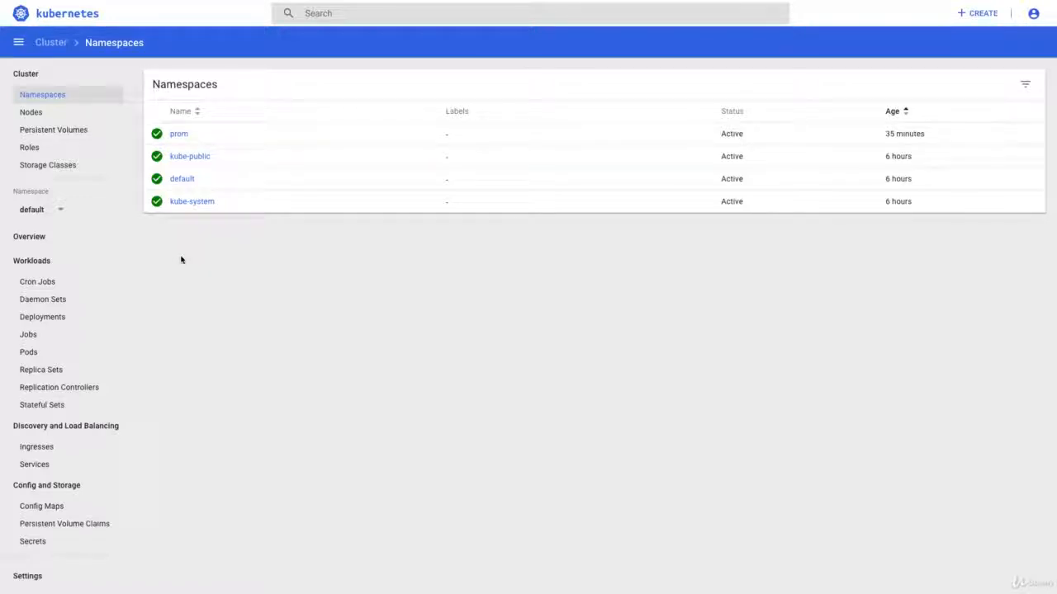